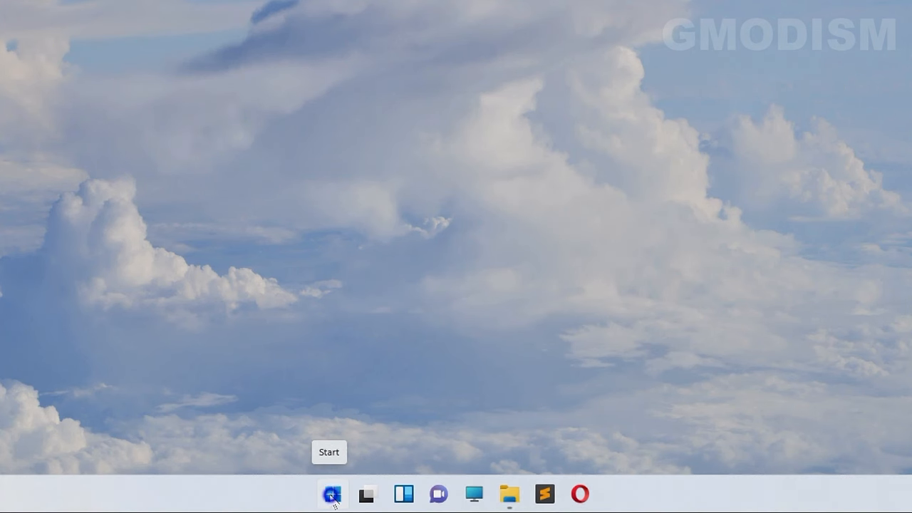
# Launch Windows Terminal (Admin) from the Start button's quick menu
pyautogui.rightClick(333, 493)
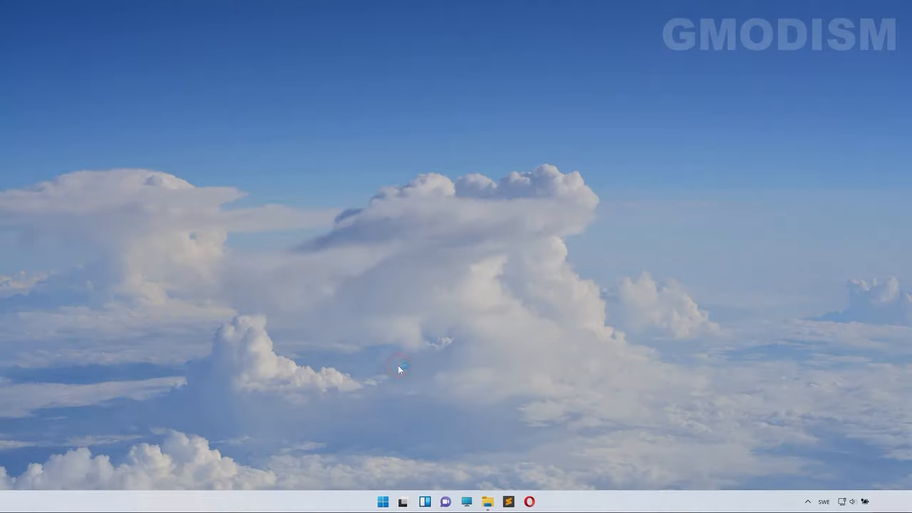
pyautogui.click(559, 502)
pyautogui.write('disk')
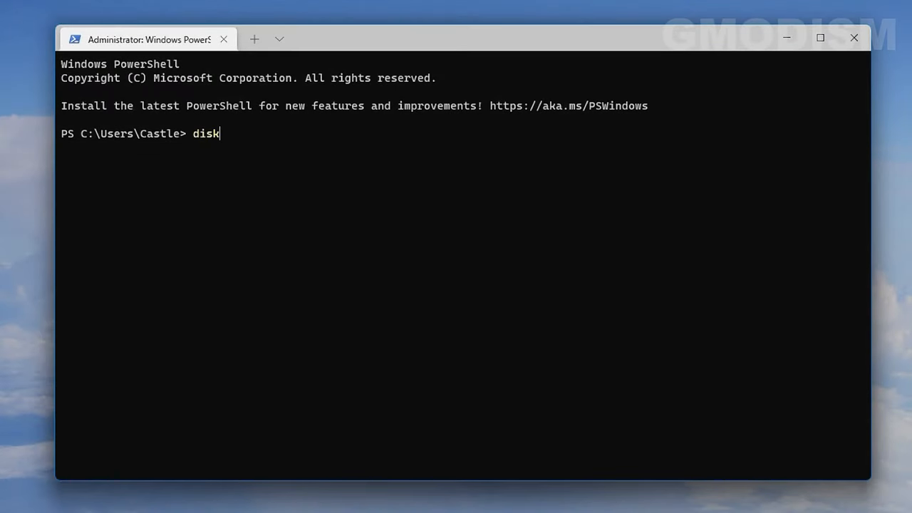
# Run diskpart, then list disk to show Disk 0, Disk 1 and Disk 2
pyautogui.write('part')
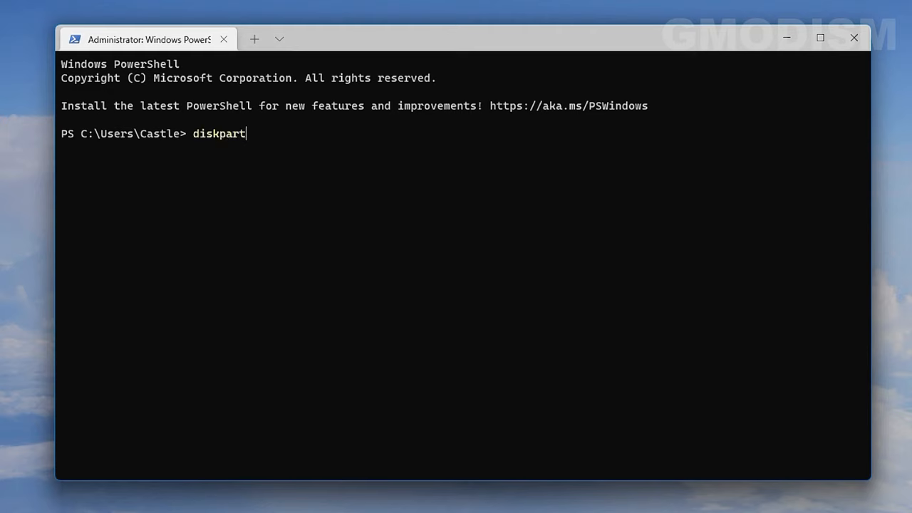
pyautogui.press('Enter')
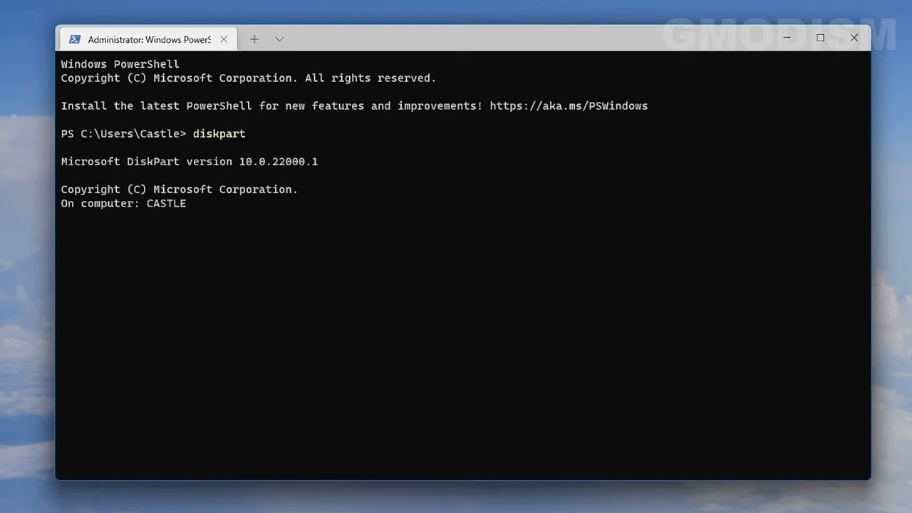
pyautogui.write('list disk')
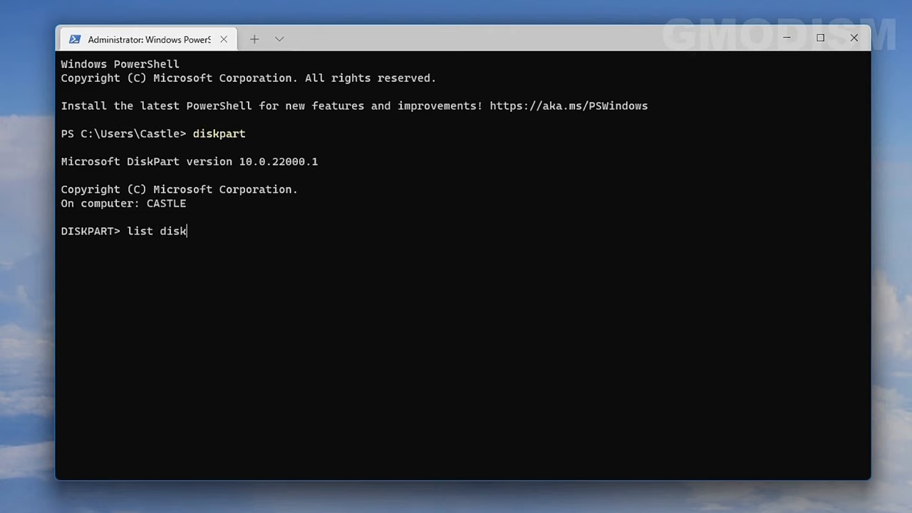
pyautogui.press('Enter')
pyautogui.write('s')
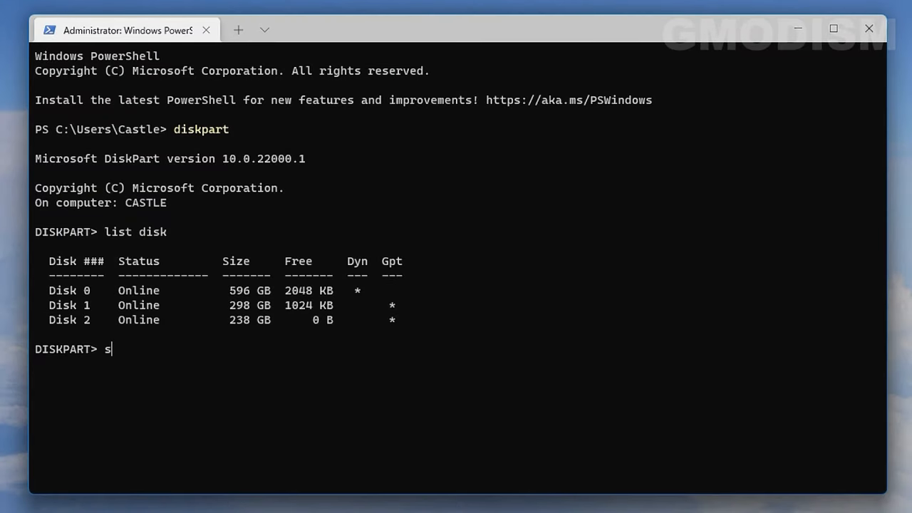
# Run select disk 1 and begin listing its three partitions
pyautogui.write('elect di')
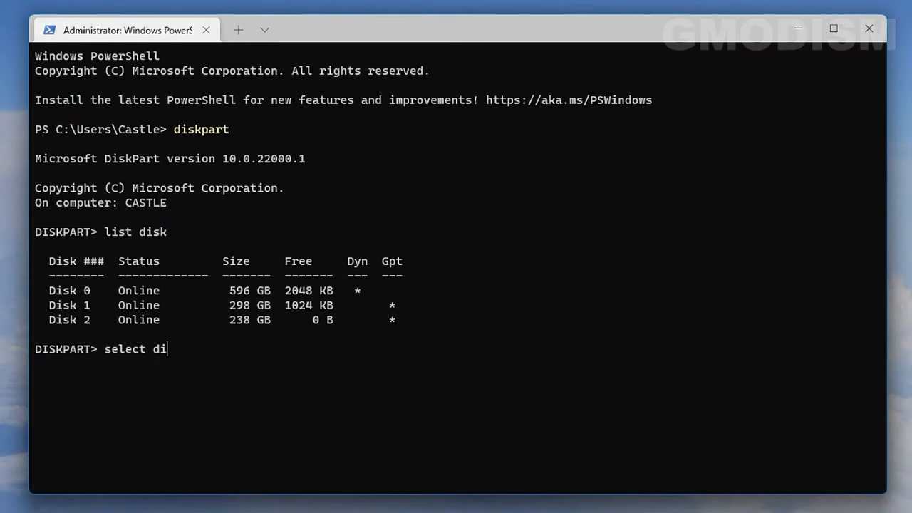
pyautogui.write('sk')
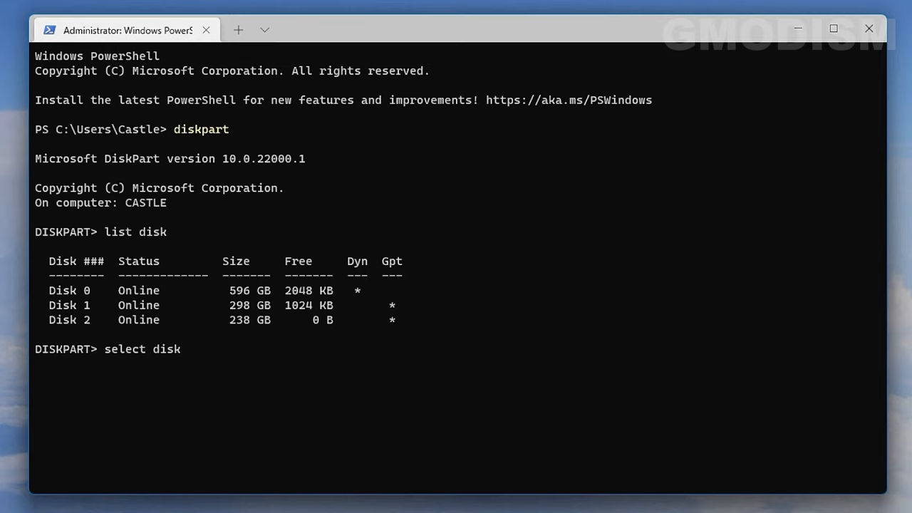
pyautogui.write('1')
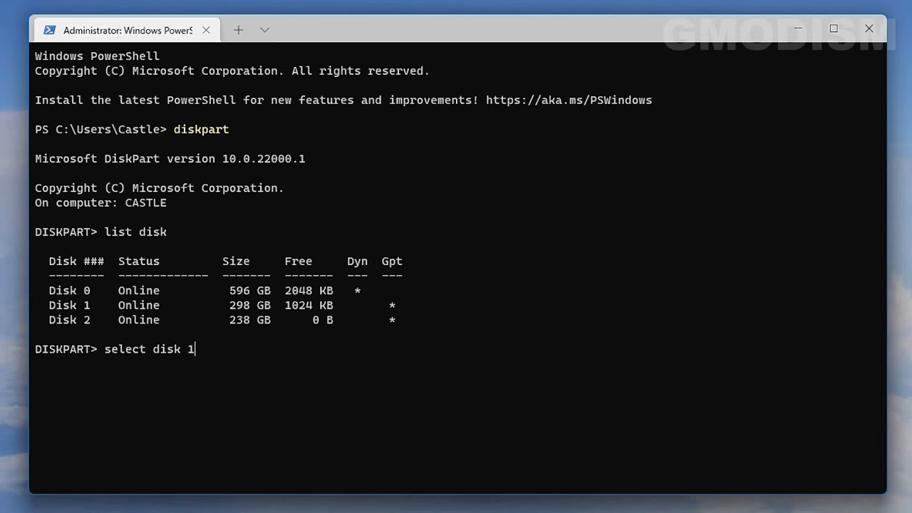
pyautogui.press('Enter')
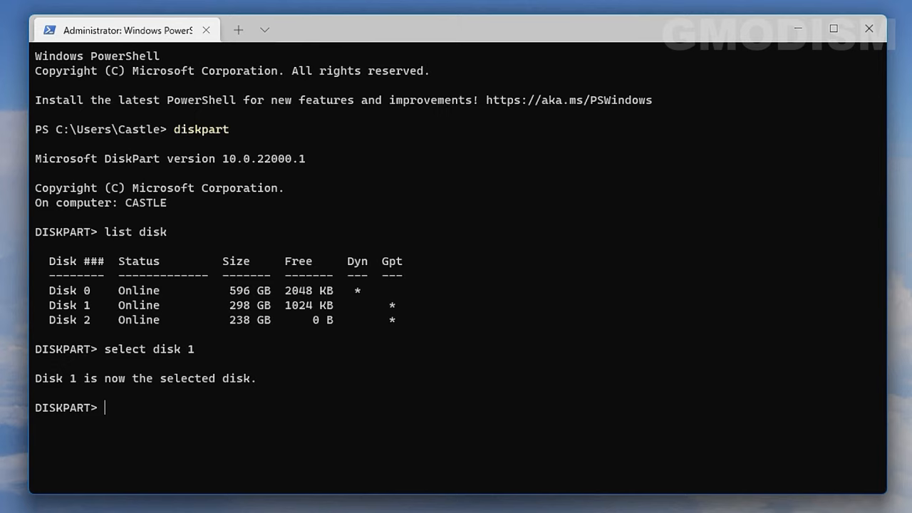
pyautogui.write('list part')
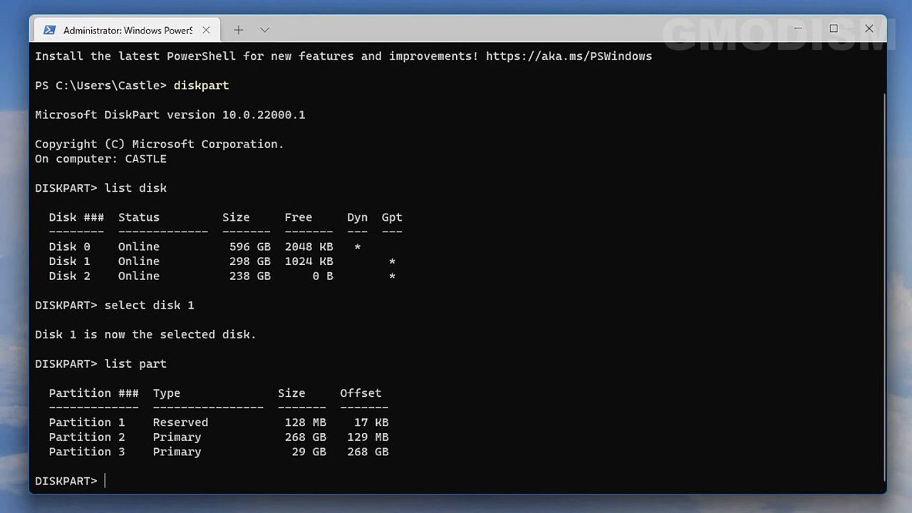
pyautogui.moveTo(446, 437)
pyautogui.write('select part 1')
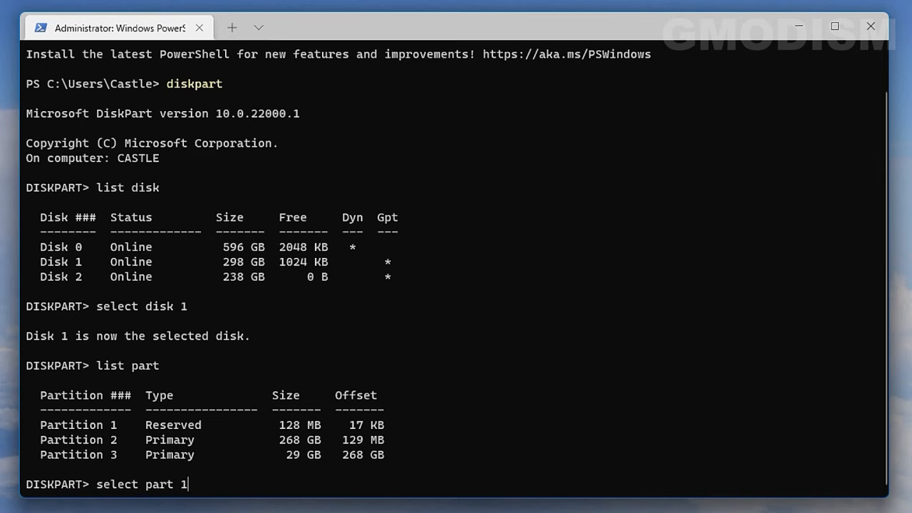
# Select partition 1 and remove it with delete part override
pyautogui.press('Enter')
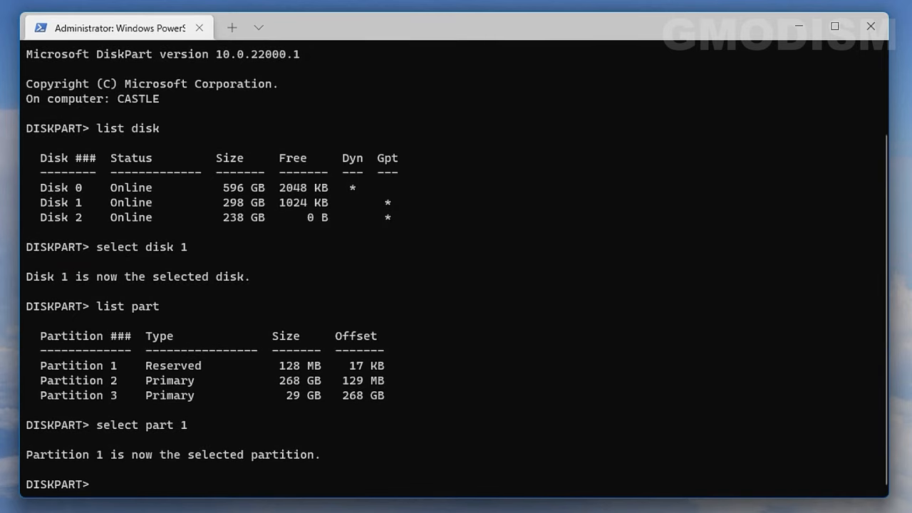
pyautogui.write('delete')
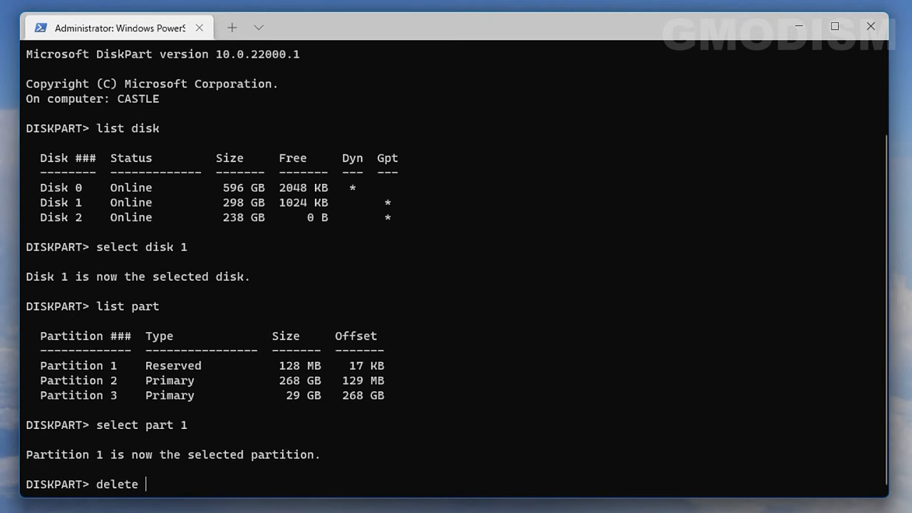
pyautogui.write('part o')
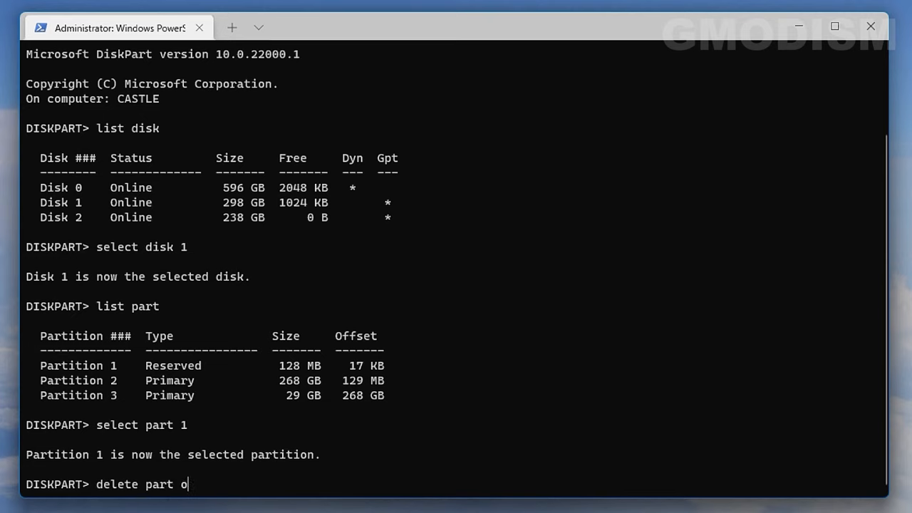
pyautogui.write('verride')
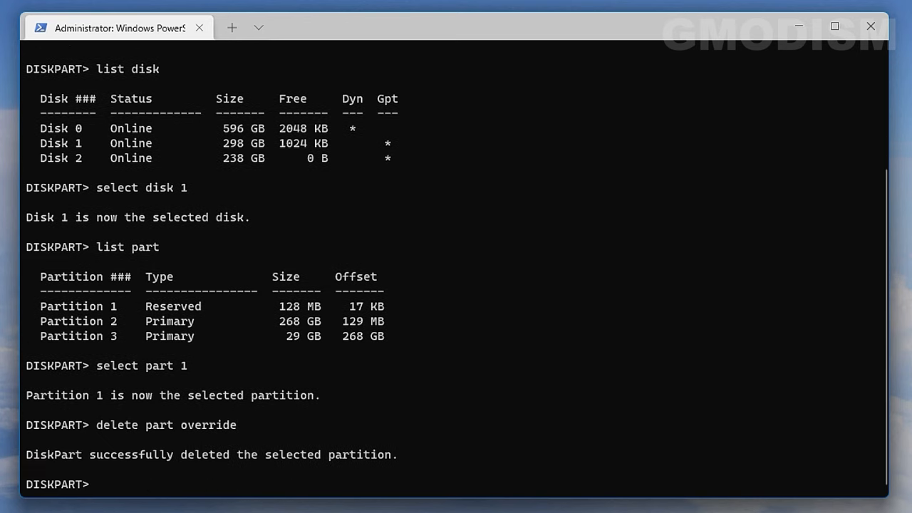
pyautogui.write('se')
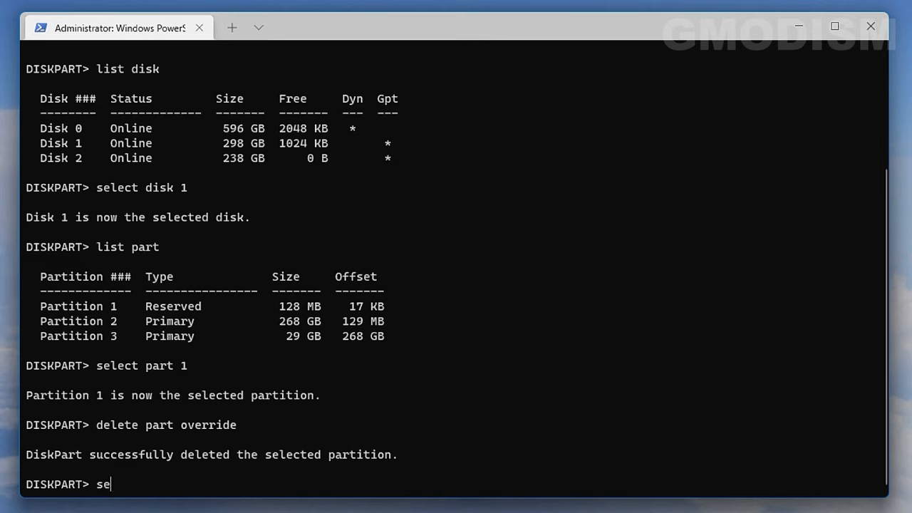
pyautogui.write('lect part 2')
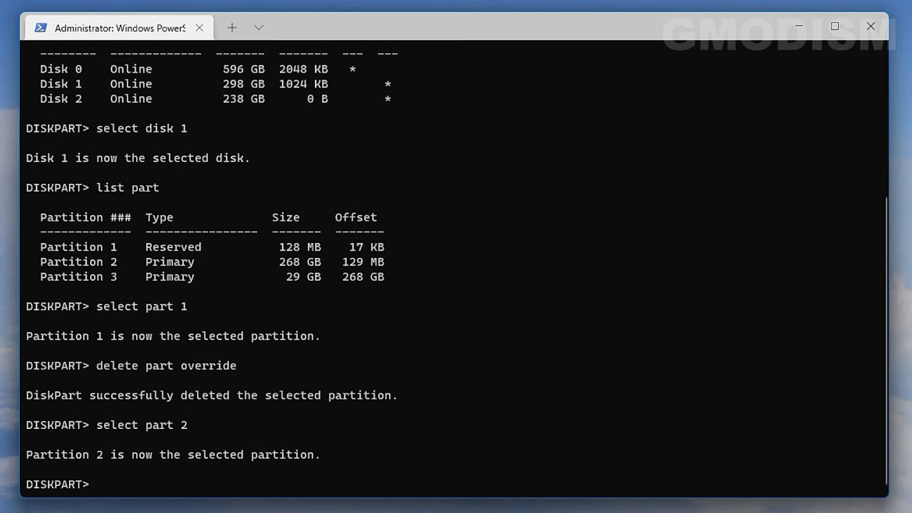
# Force-delete partition 2, then select partition 3 and delete it as well
pyautogui.write('delete part')
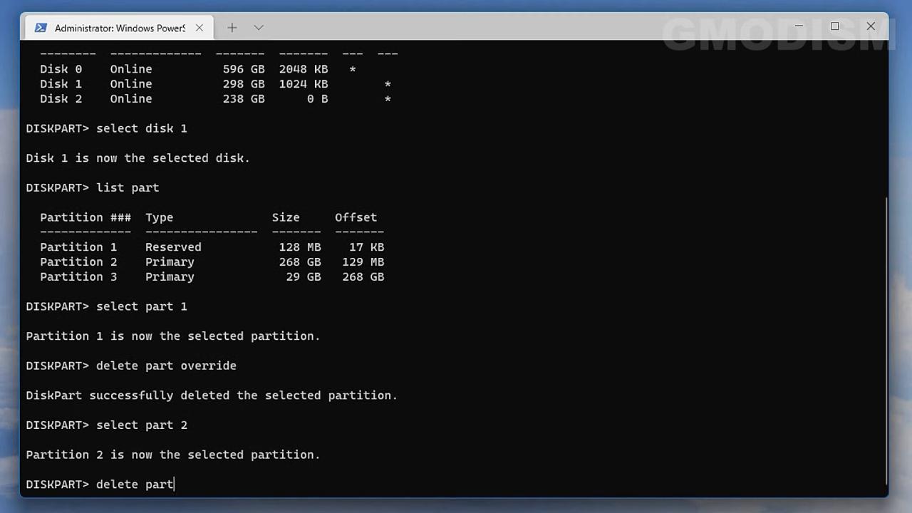
pyautogui.write('override')
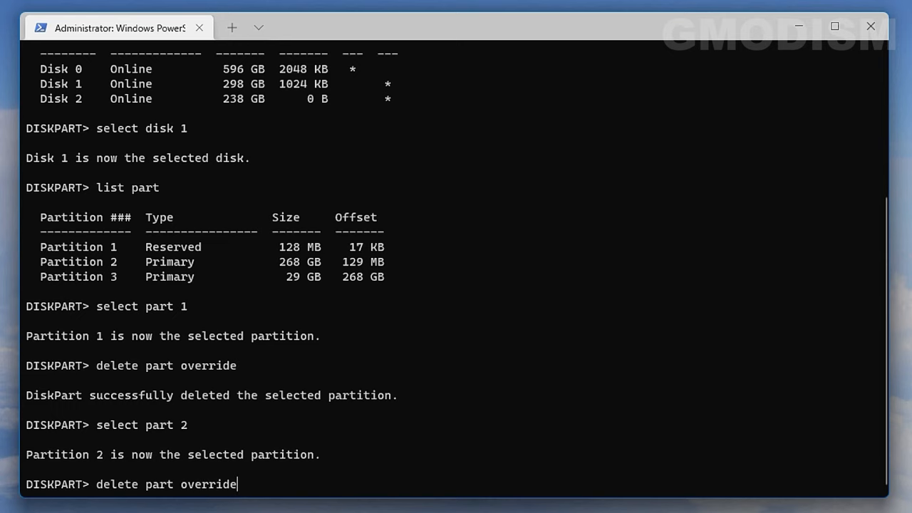
pyautogui.press('Enter')
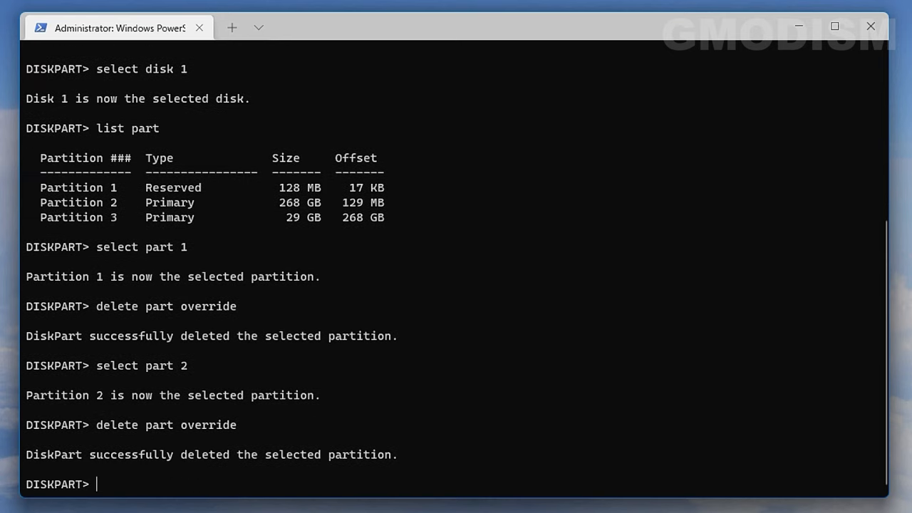
pyautogui.write('selec')
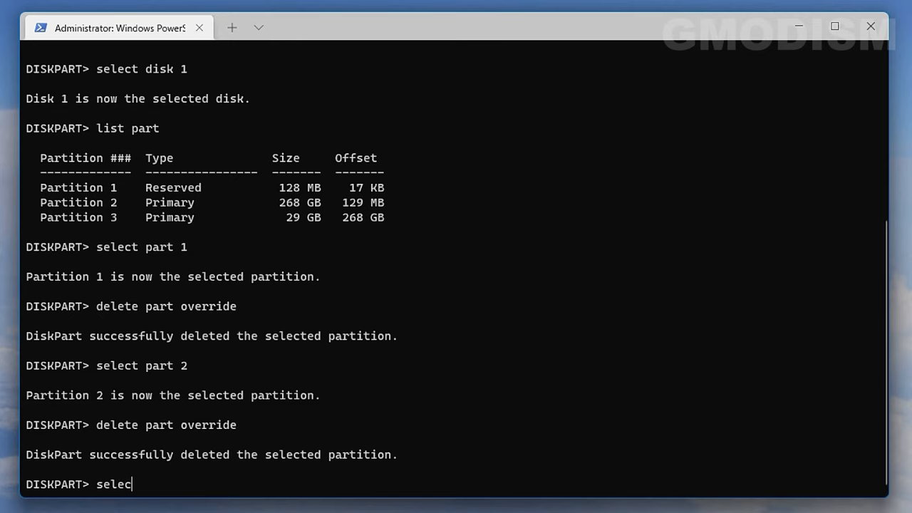
pyautogui.write('t part 3')
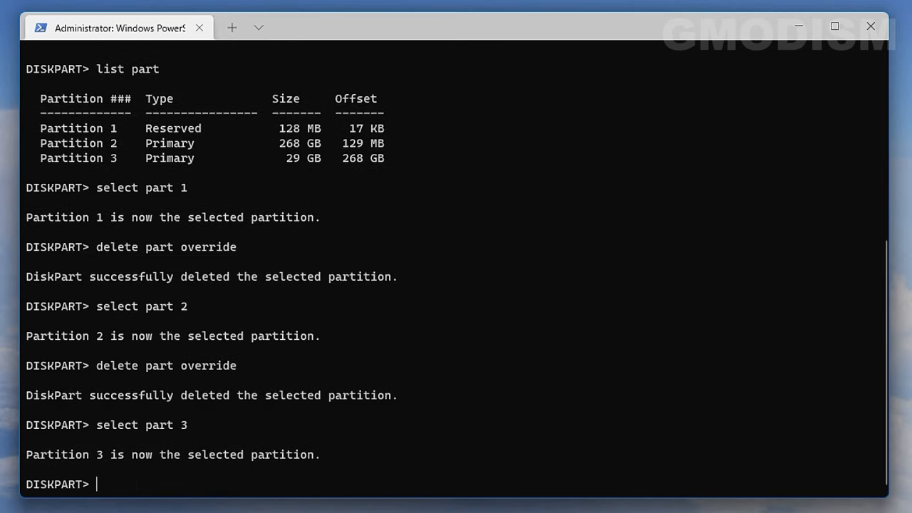
pyautogui.write('delete part override')
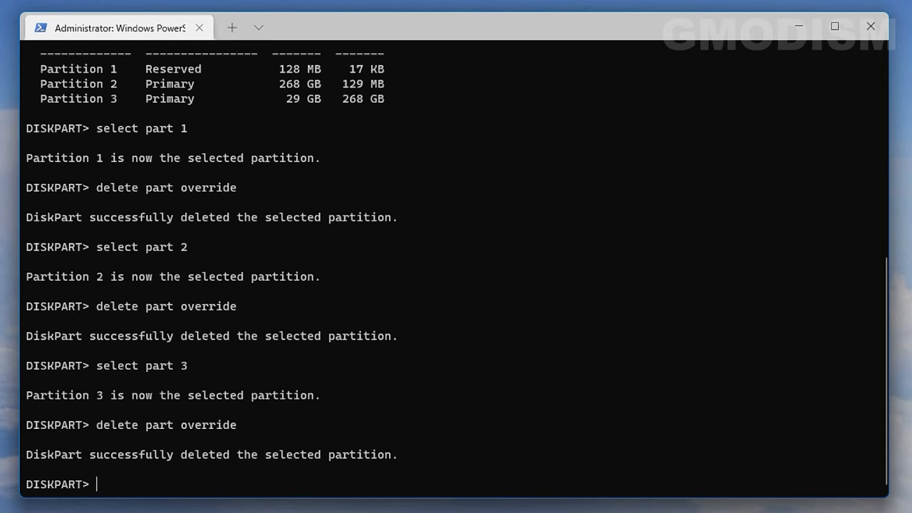
# Run list part and list disk to confirm Disk 1 is empty with 298 GB free
pyautogui.write('list part')
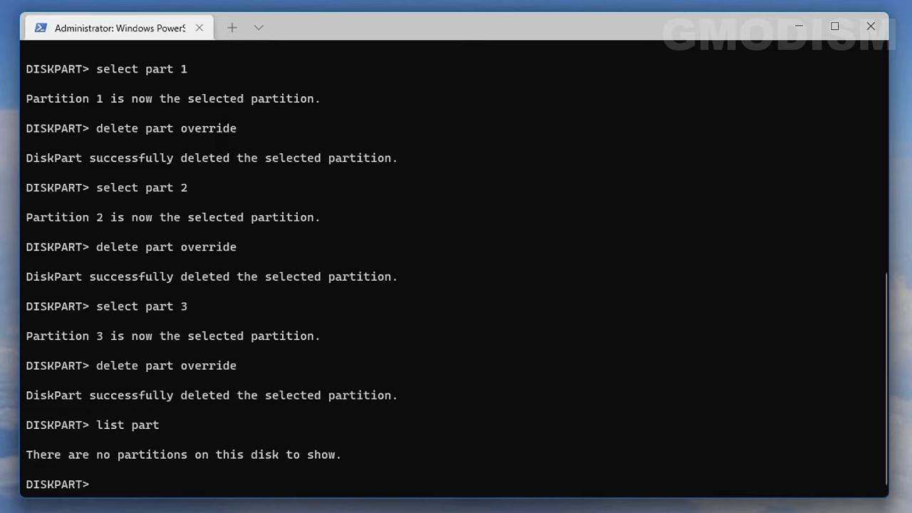
pyautogui.write('list disk')
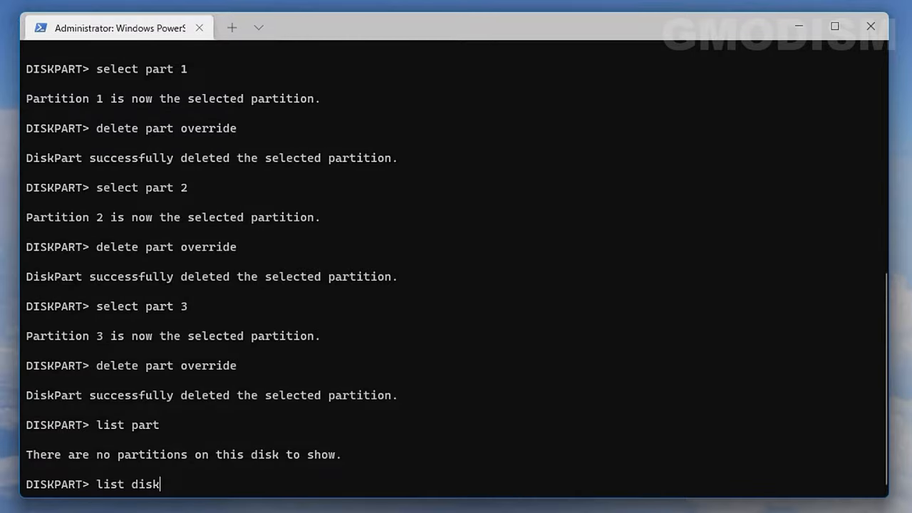
pyautogui.press('Enter')
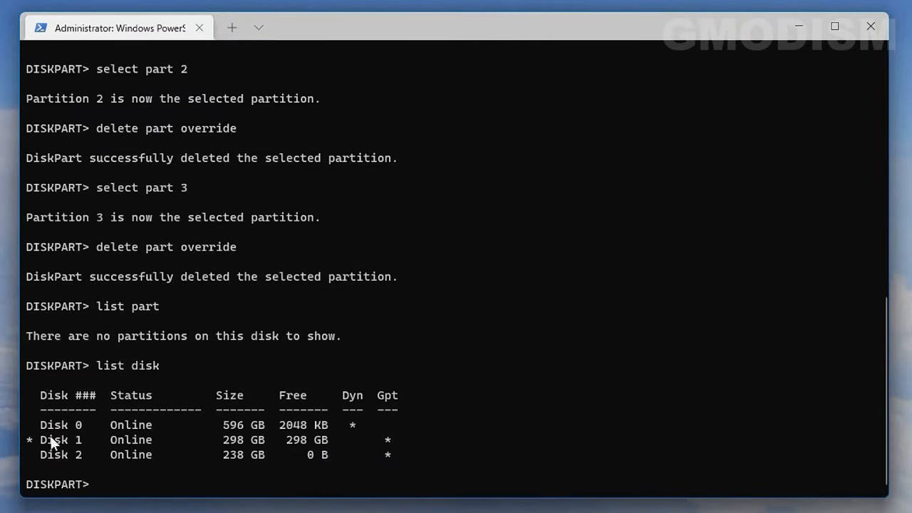
pyautogui.moveTo(502, 452)
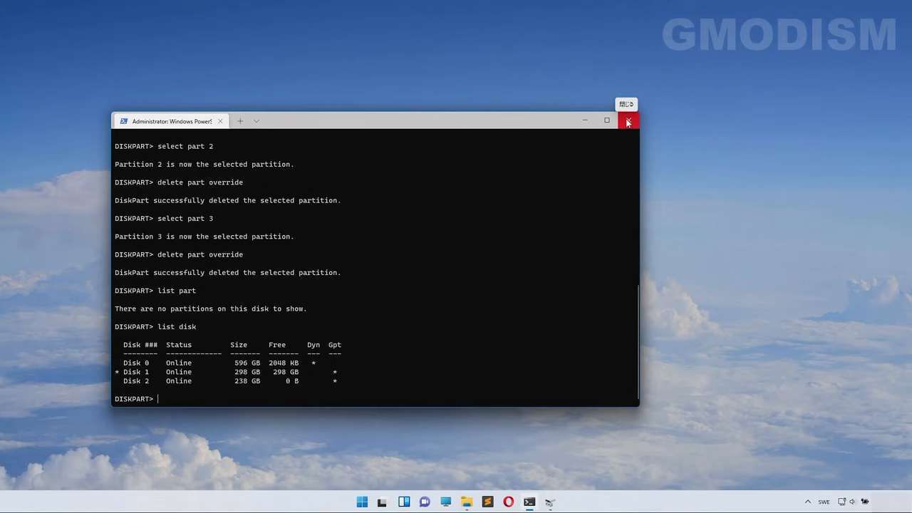
# Open the Disk Management console showing Disk 1's 298.09 GB unallocated space
pyautogui.click(627, 121)
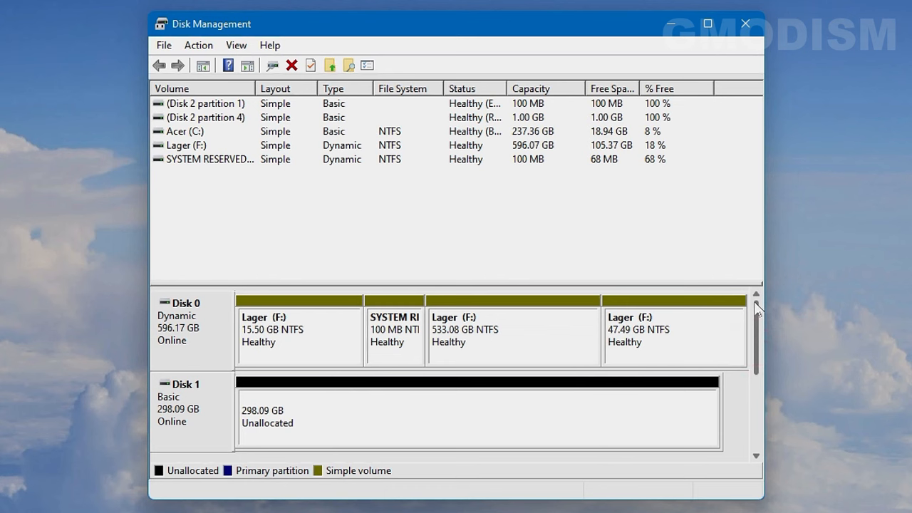
pyautogui.moveTo(449, 449)
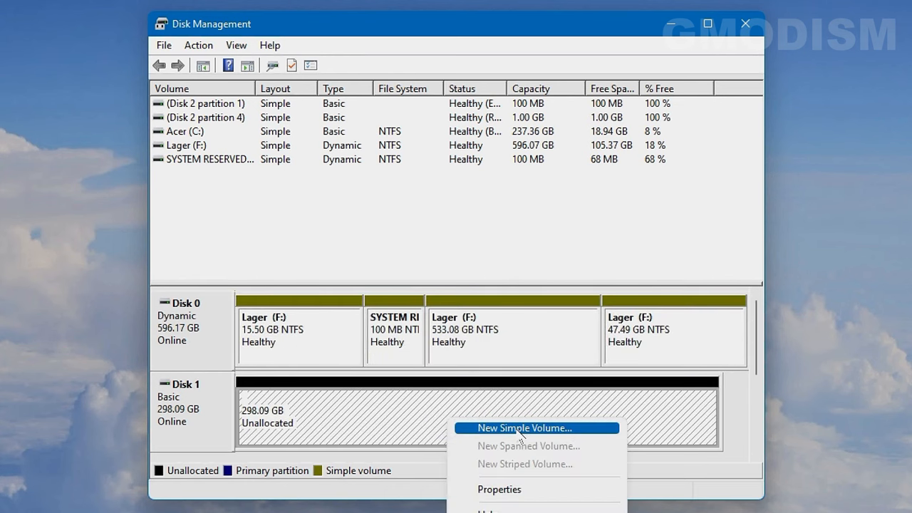
# Begin the New Simple Volume wizard on Disk 1, pass its welcome page, and open Windows Search
pyautogui.click(525, 427)
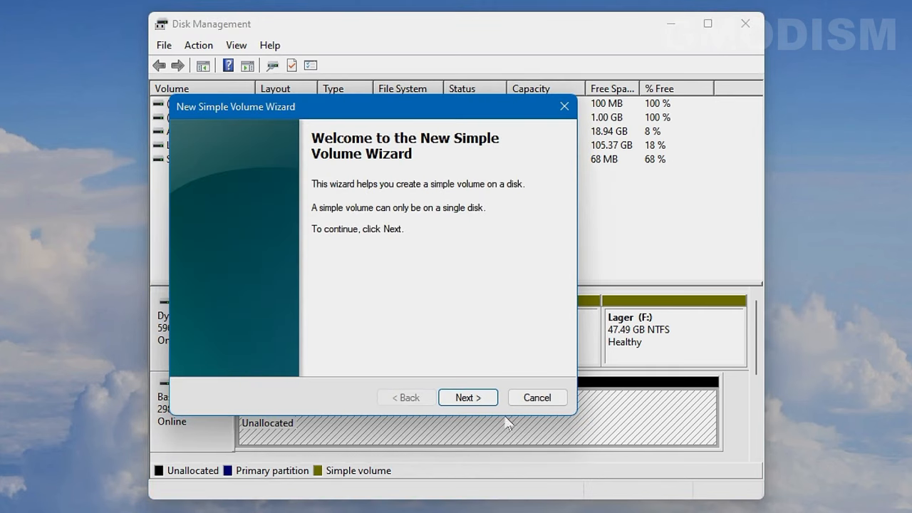
pyautogui.click(479, 396)
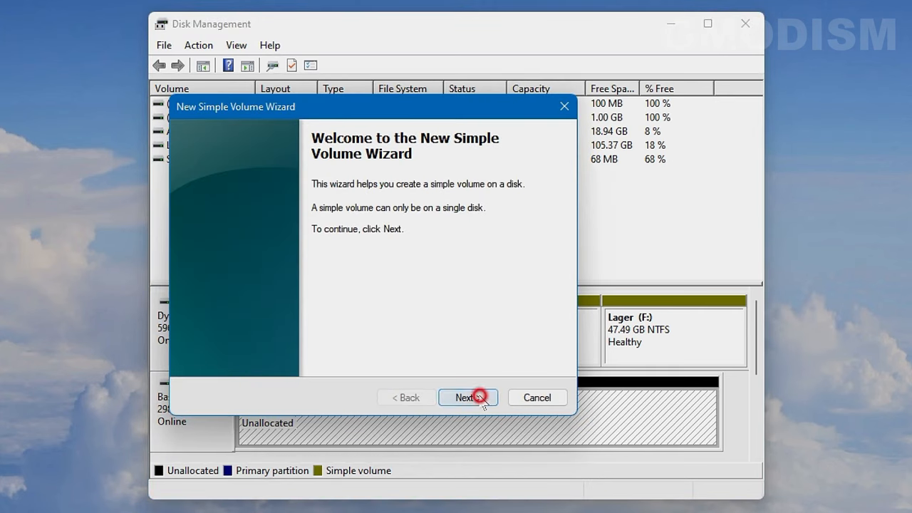
pyautogui.click(467, 398)
pyautogui.write('calc')
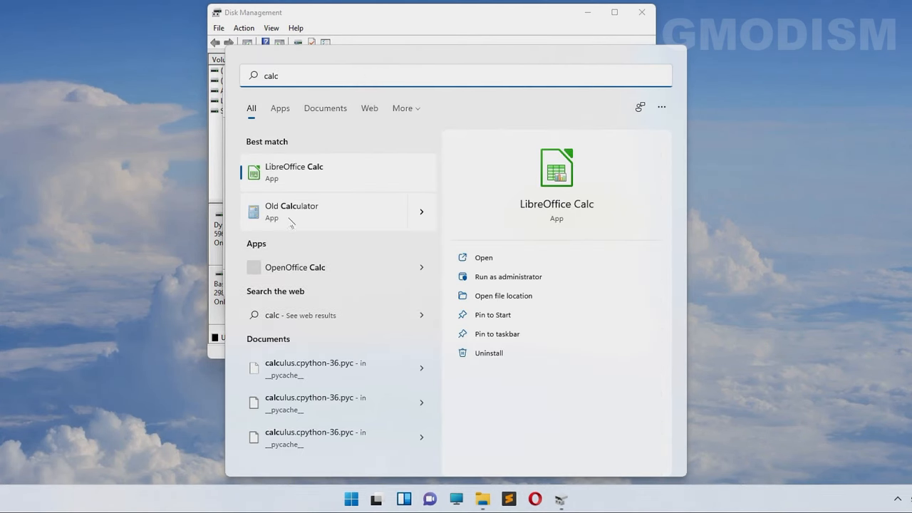
# In Old Calculator compute 305244 × 0.85 = 259457.4, then close it
pyautogui.click(291, 211)
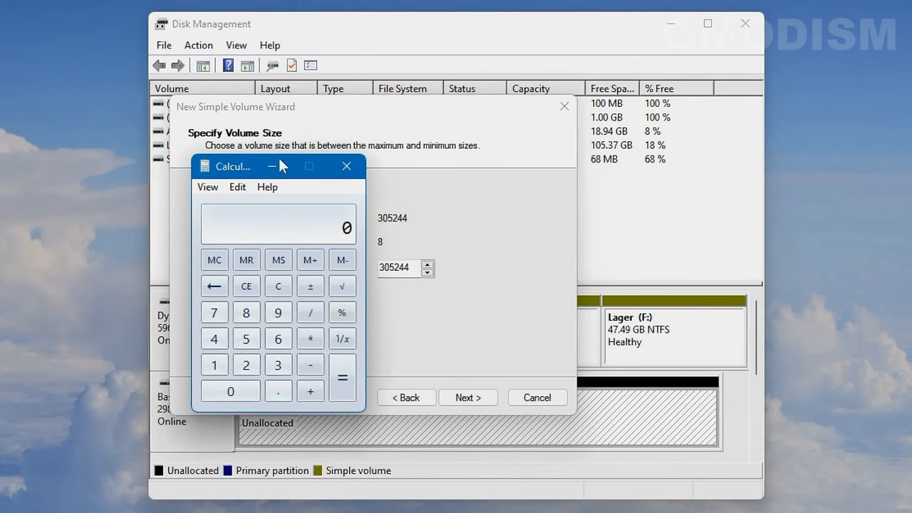
pyautogui.click(342, 260)
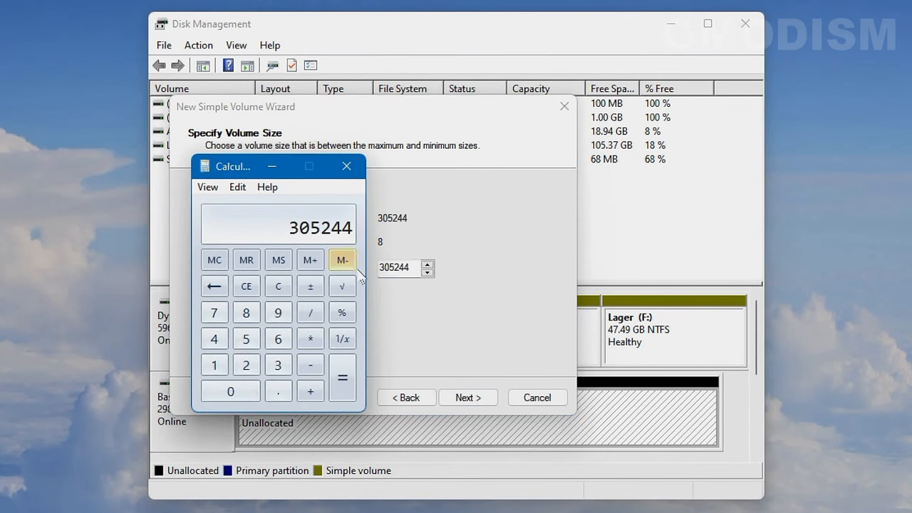
pyautogui.click(310, 339)
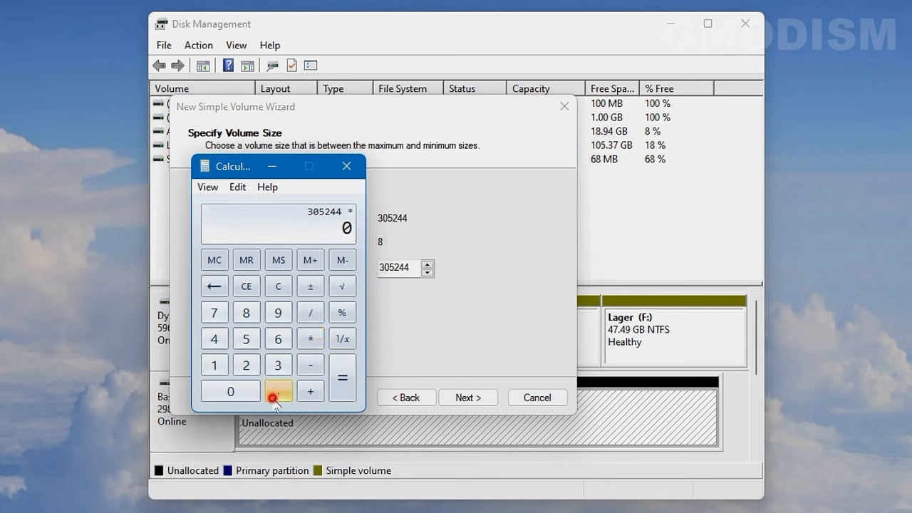
pyautogui.click(246, 337)
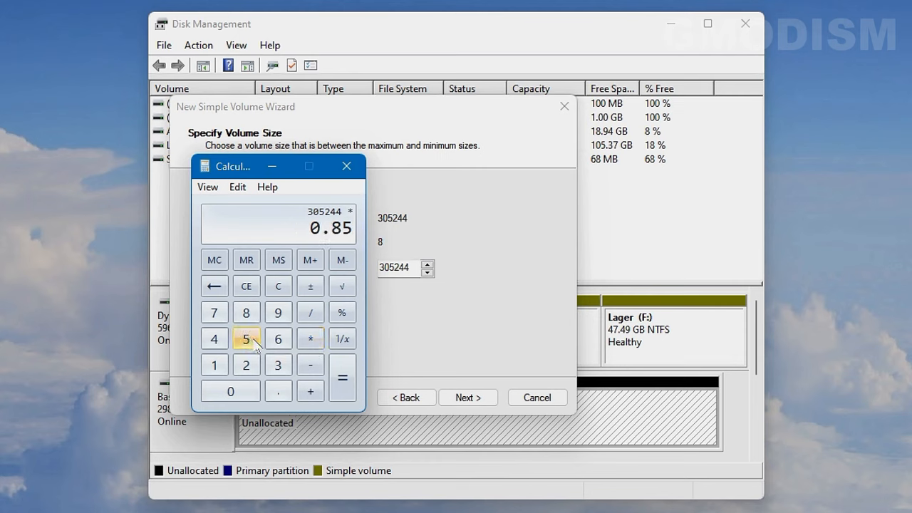
pyautogui.click(343, 378)
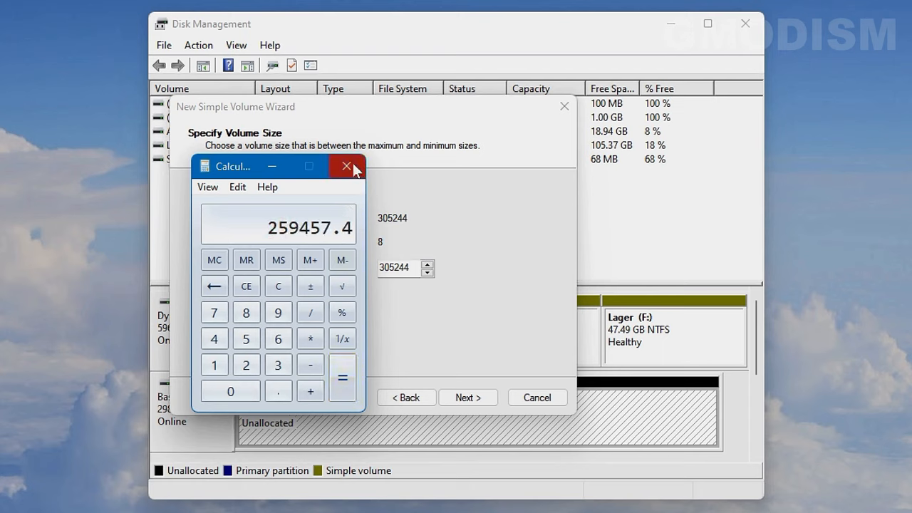
pyautogui.click(345, 165)
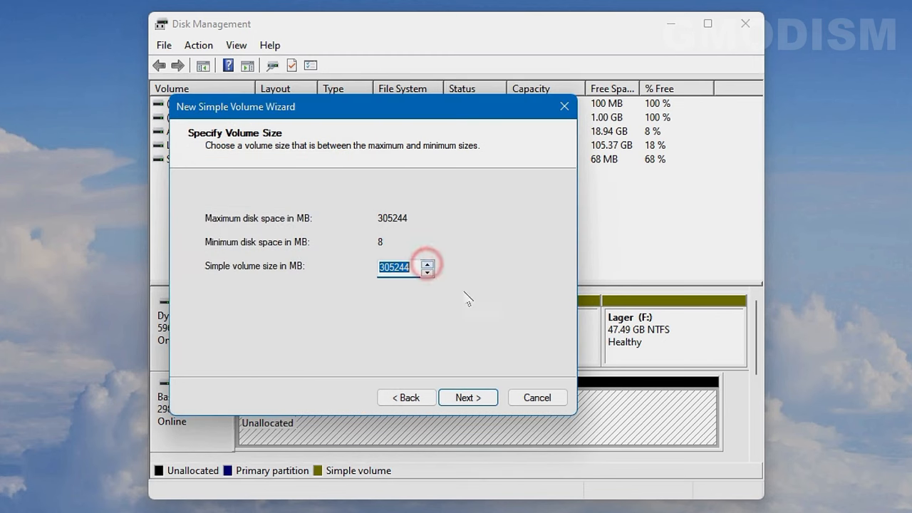
# Keep the full 305244 MB size and drive letter D, continuing to the format page
pyautogui.click(468, 396)
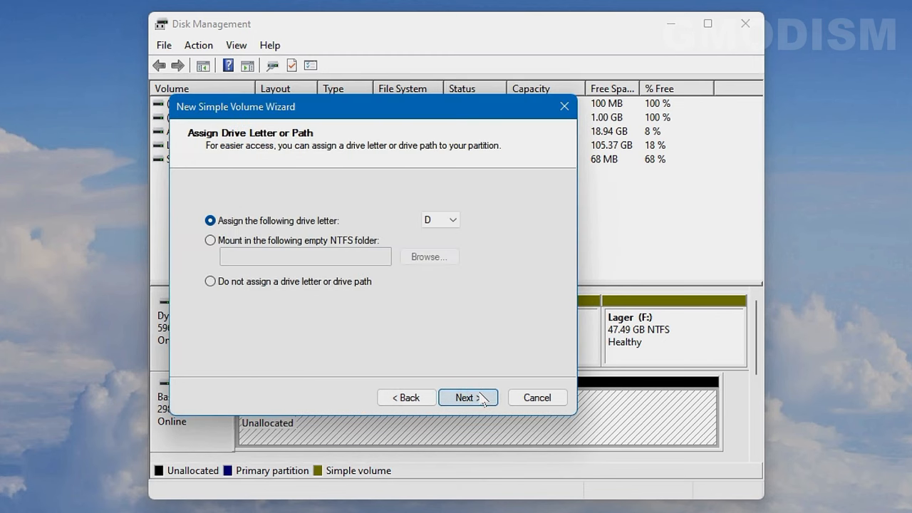
pyautogui.moveTo(242, 265)
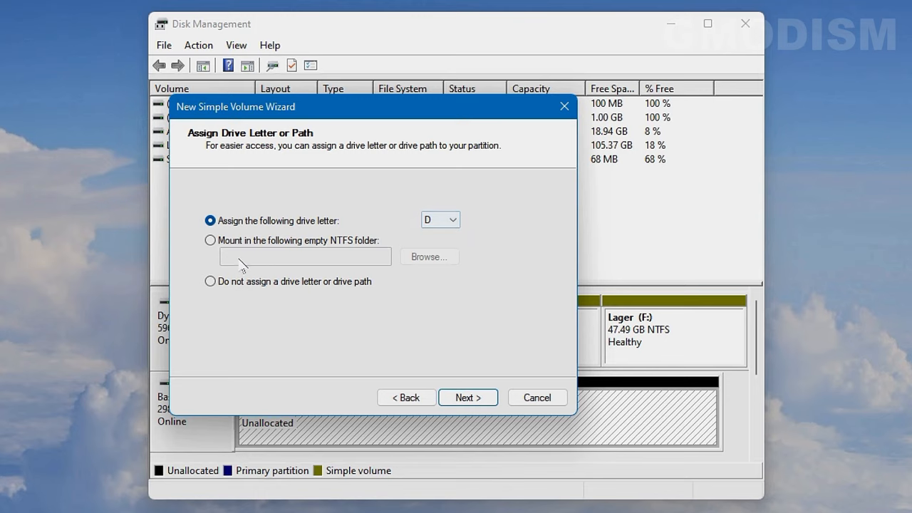
pyautogui.moveTo(311, 263)
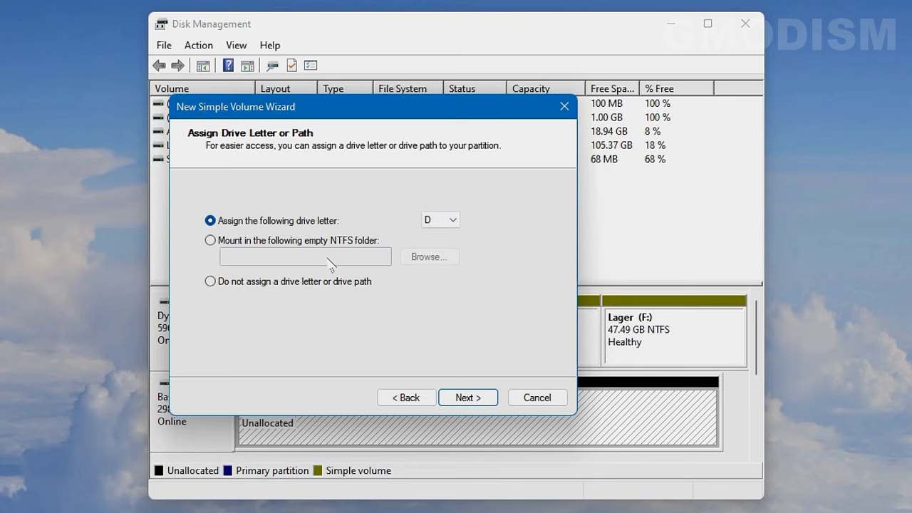
pyautogui.click(468, 396)
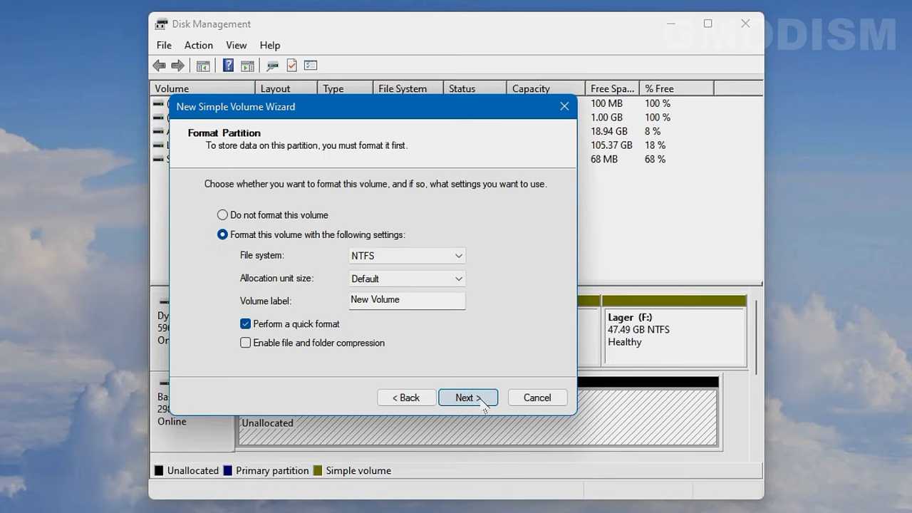
# Keep NTFS with Default allocation size, label the volume Magasinet, and leave quick format enabled
pyautogui.click(442, 255)
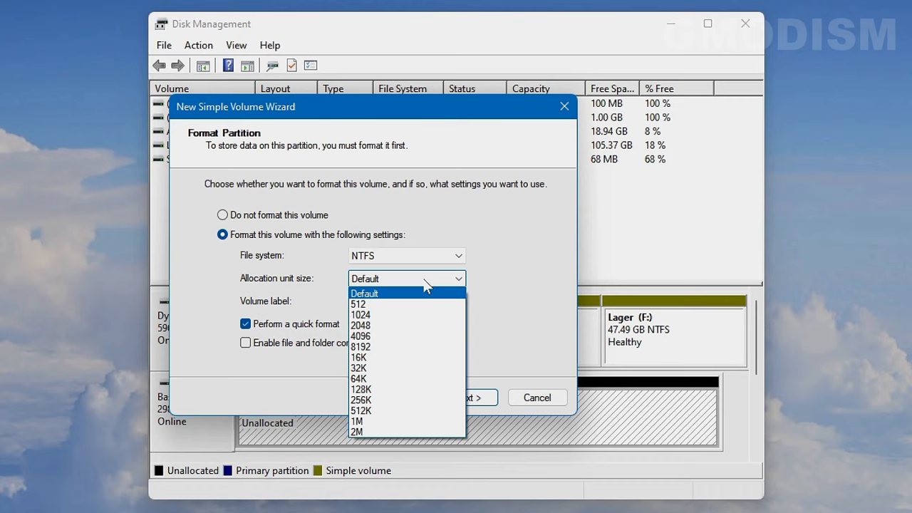
pyautogui.click(365, 293)
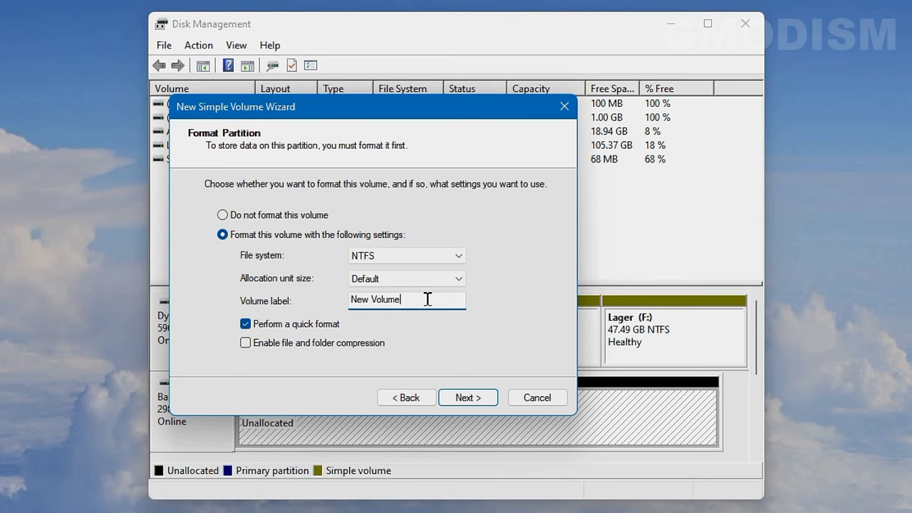
pyautogui.press('BackSpace')
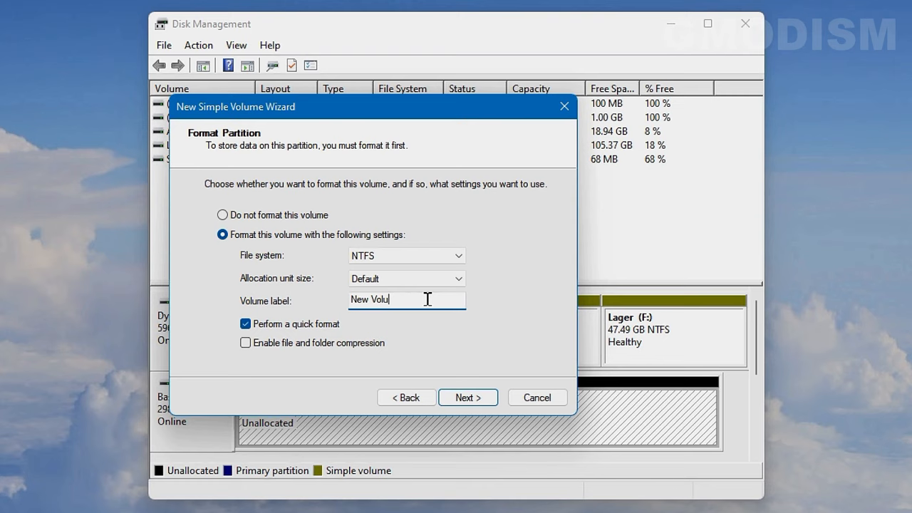
pyautogui.write('Magasinet')
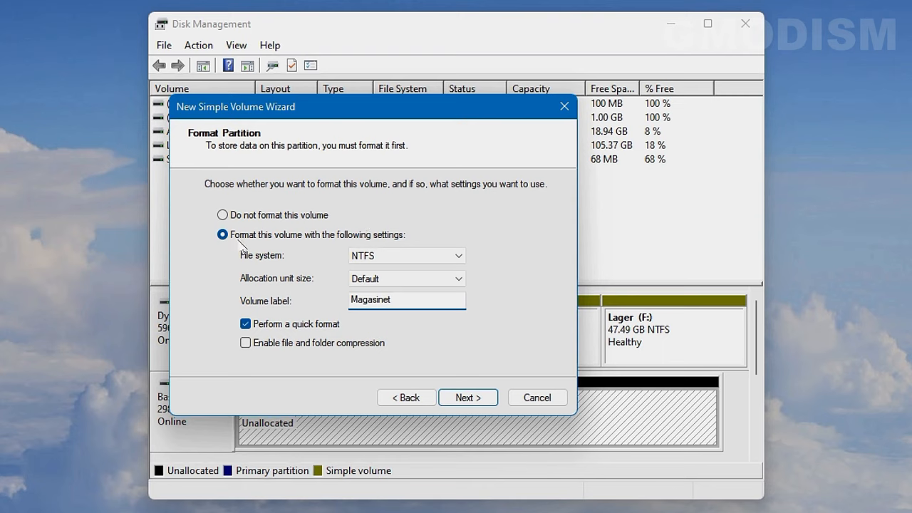
pyautogui.click(245, 323)
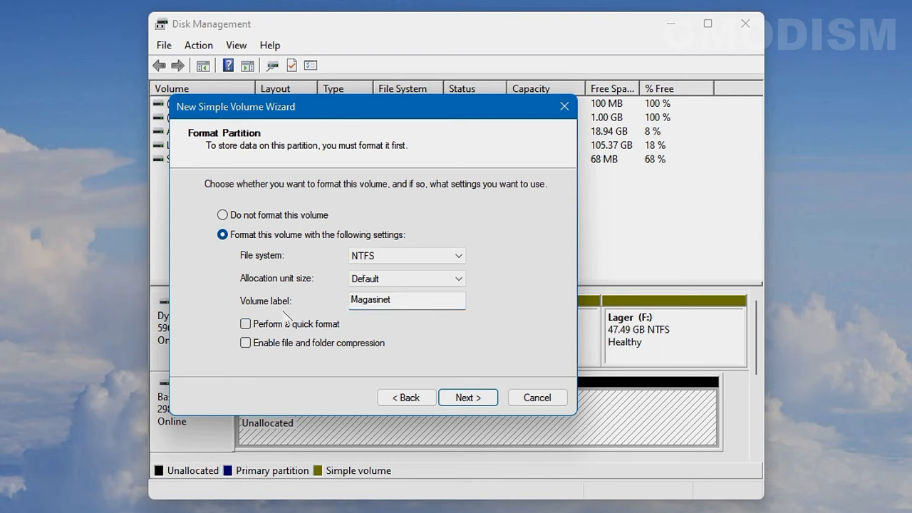
pyautogui.click(245, 325)
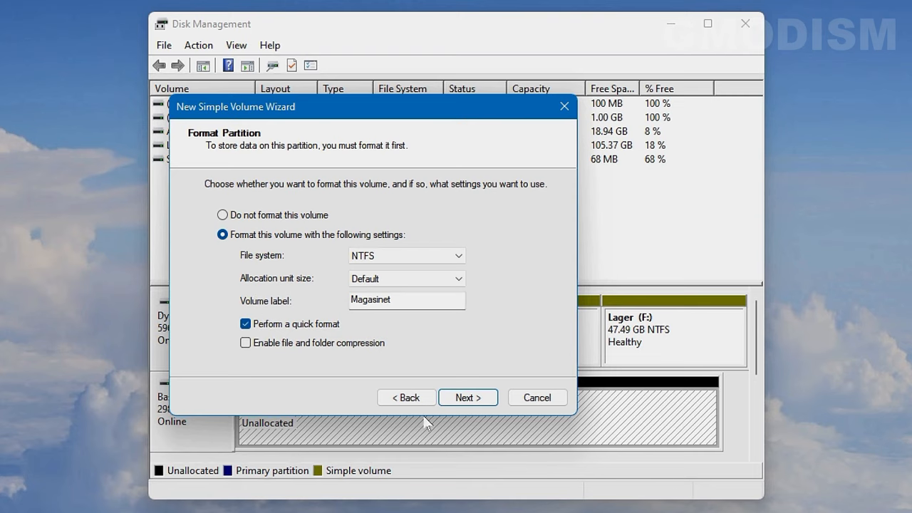
pyautogui.moveTo(470, 396)
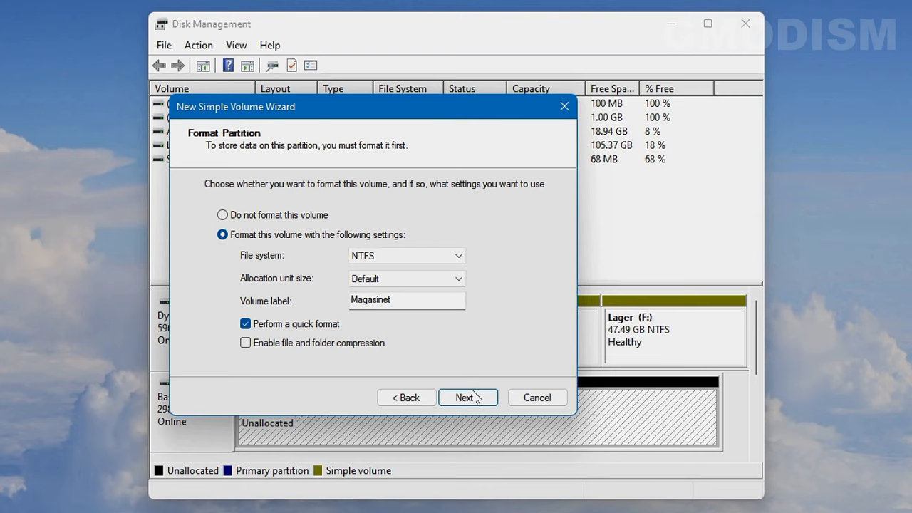
# Finish the wizard to create the Magasinet (D:) volume
pyautogui.click(468, 396)
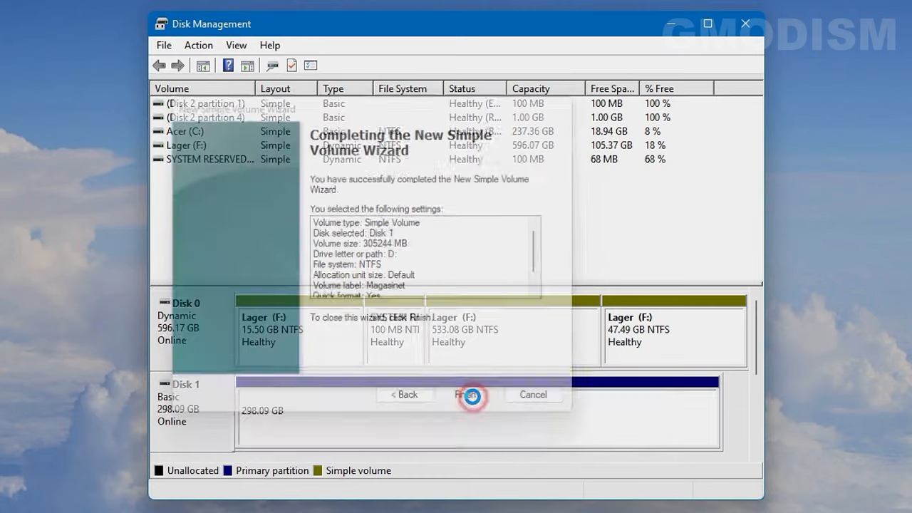
pyautogui.click(469, 394)
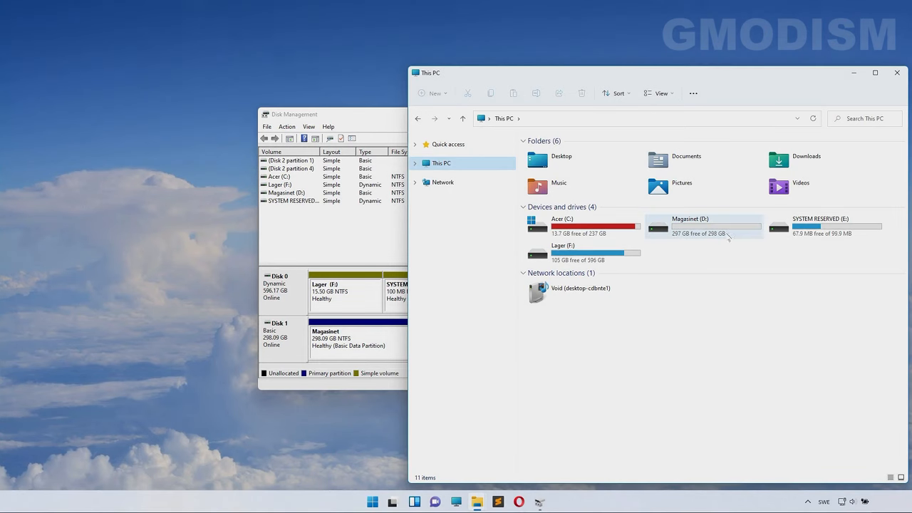
# Open the empty Magasinet (D:) drive and create a new folder in it
pyautogui.doubleClick(693, 222)
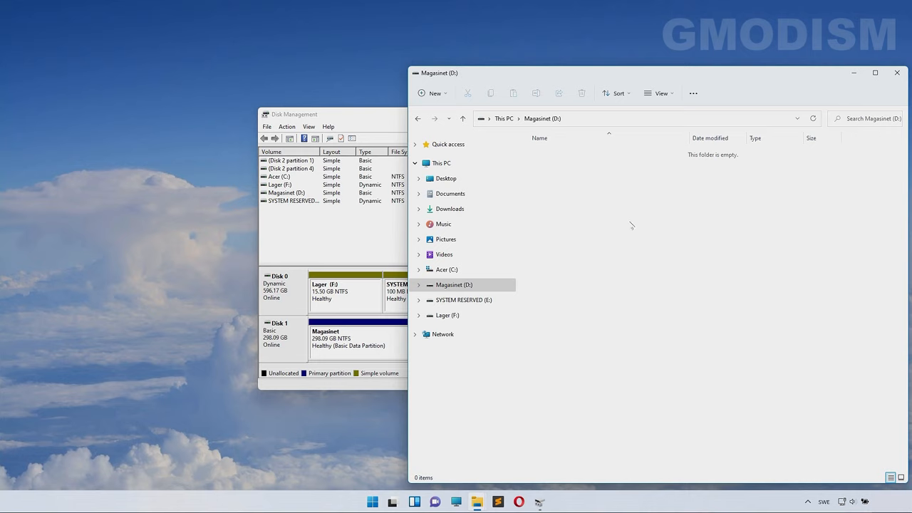
pyautogui.moveTo(640, 228)
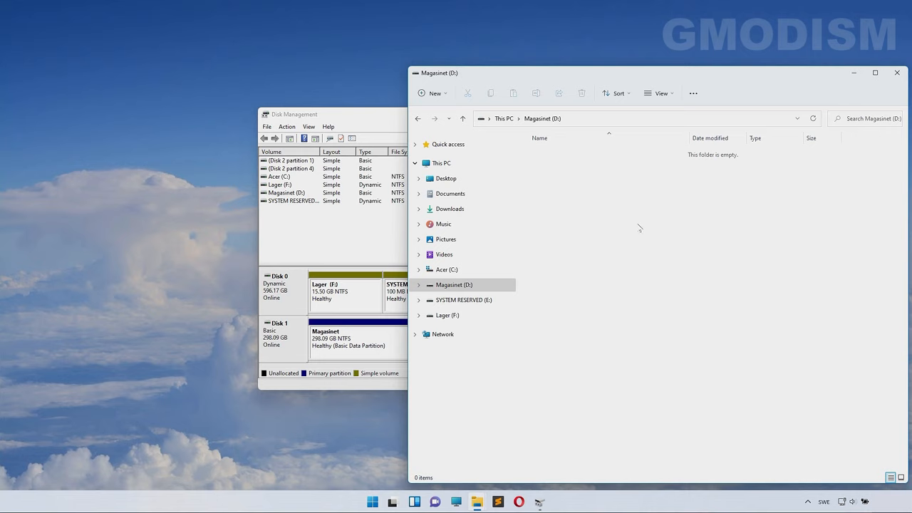
pyautogui.click(432, 95)
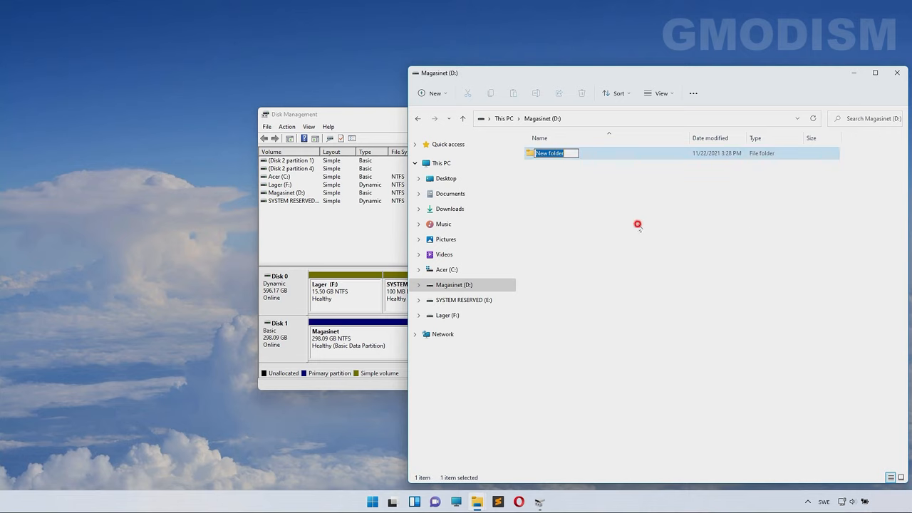